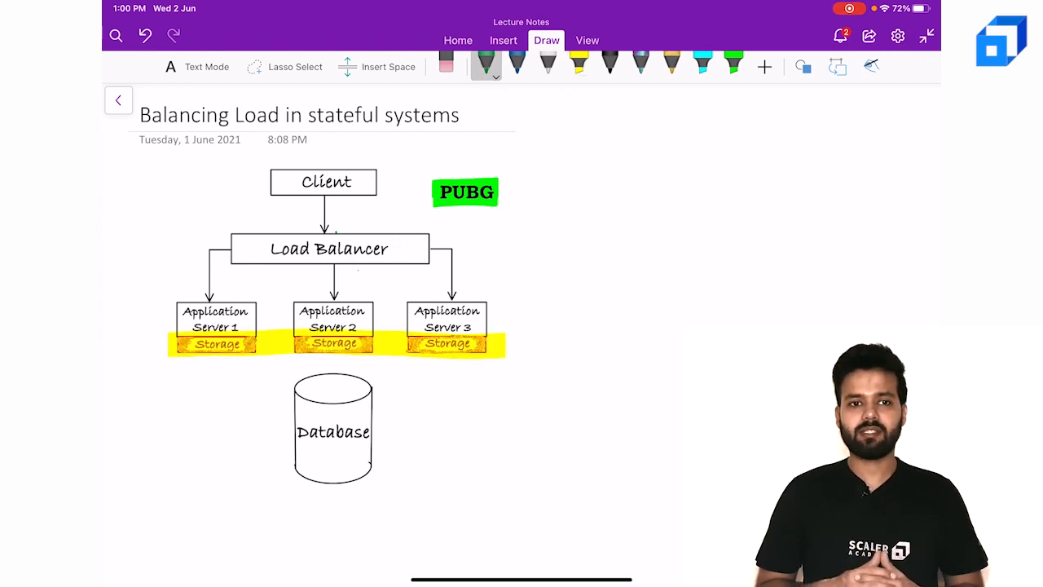
Erase the yellow band over the three Storage labels and highlight Database in yellow.
{"action": "left_click_drag", "start_coordinate": [501, 309], "coordinate": [570, 367]}
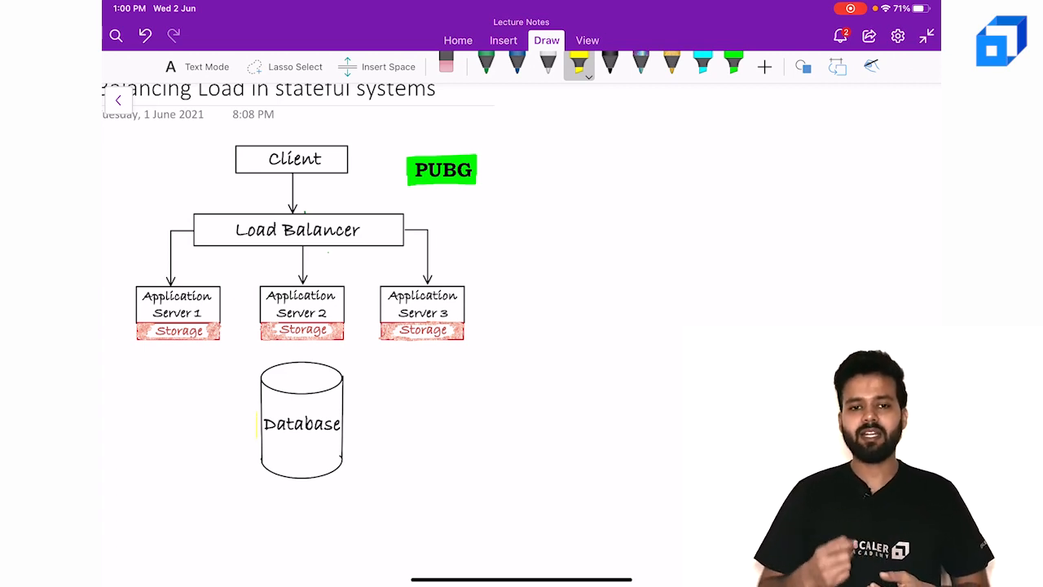
{"action": "left_click_drag", "start_coordinate": [262, 423], "coordinate": [341, 422]}
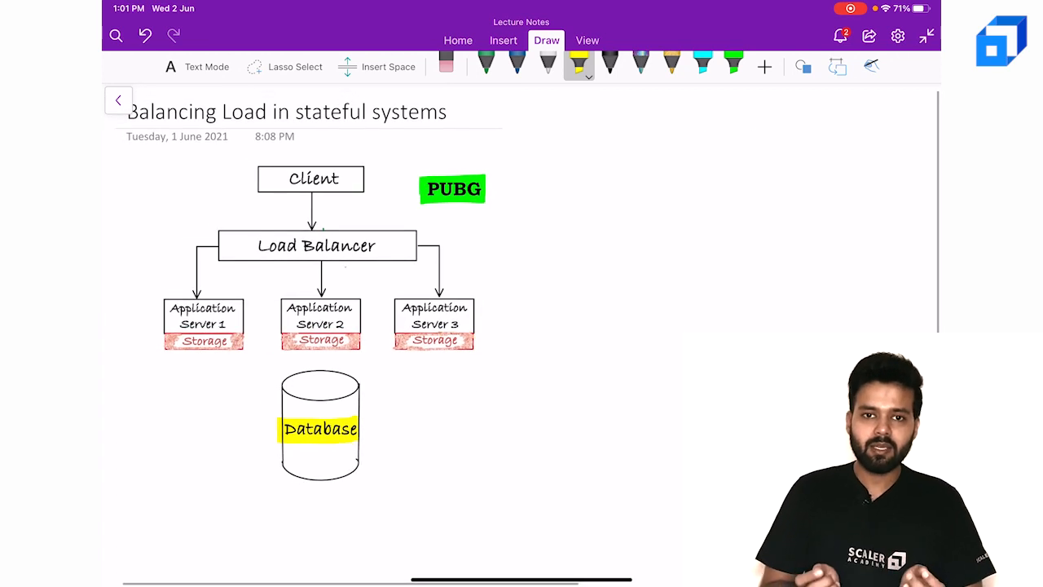
Sketch green arrows between Server 1 storage and Database with a 'time cons' note.
{"action": "left_click", "coordinate": [486, 63]}
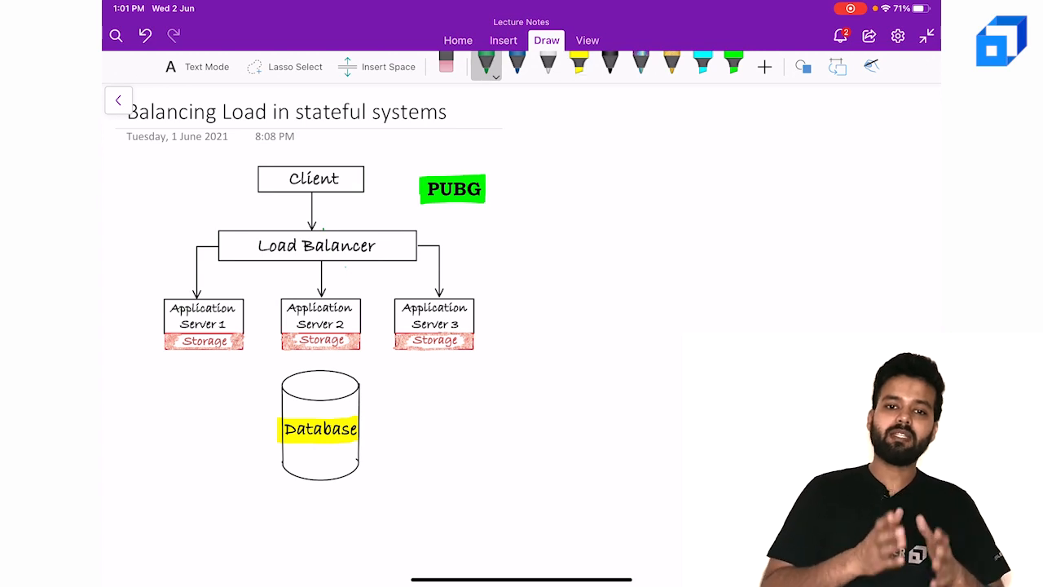
{"action": "left_click_drag", "start_coordinate": [236, 371], "coordinate": [253, 427]}
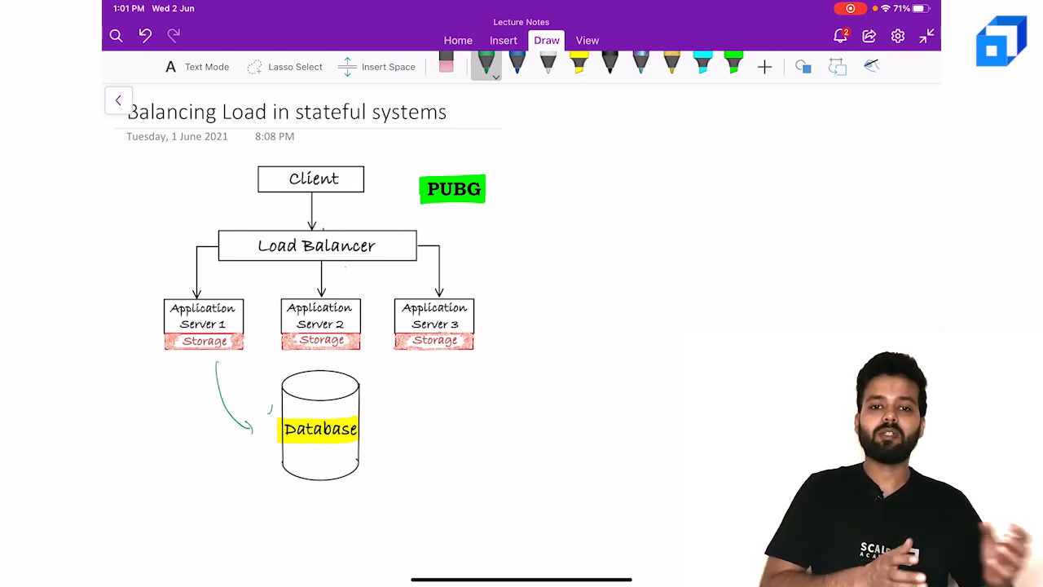
{"action": "left_click_drag", "start_coordinate": [253, 424], "coordinate": [260, 350]}
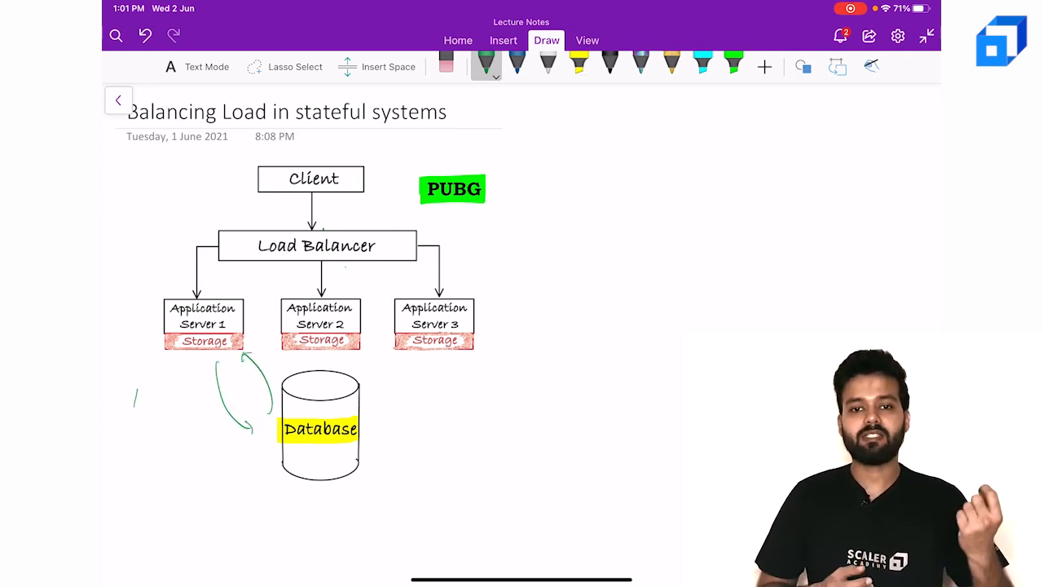
{"action": "type", "text": "time"}
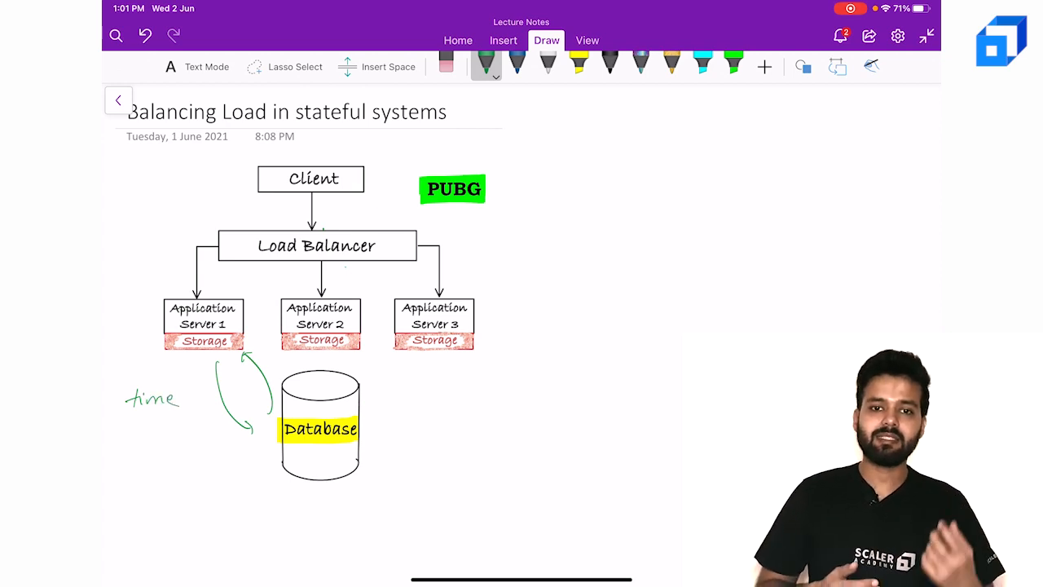
{"action": "type", "text": "cons"}
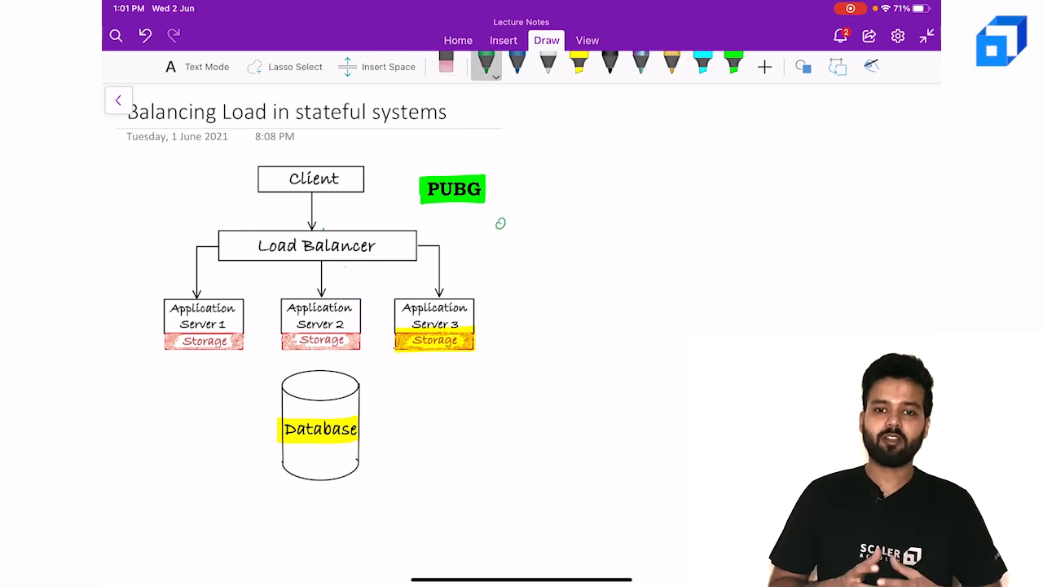
Sketch green players heading into Application Server 3 and a {match-id note near Client.
{"action": "left_click_drag", "start_coordinate": [501, 224], "coordinate": [504, 244]}
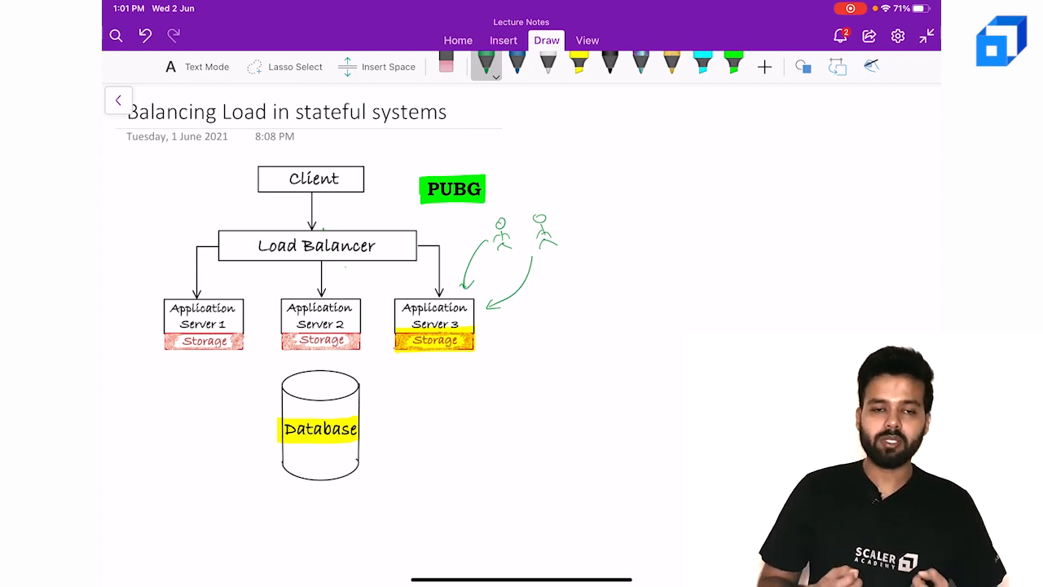
{"action": "left_click_drag", "start_coordinate": [167, 191], "coordinate": [204, 179]}
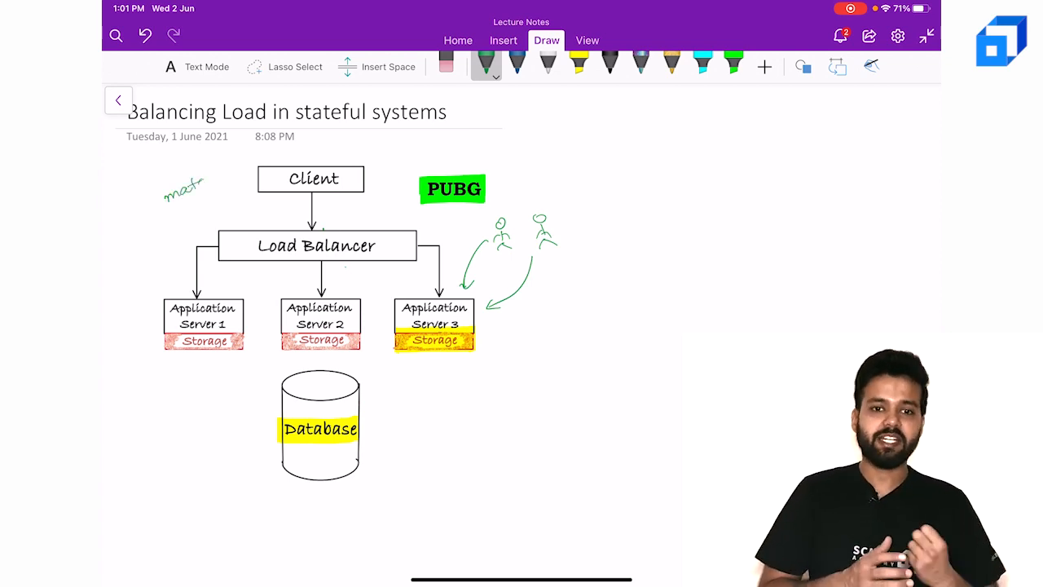
{"action": "type", "text": "{match-id"}
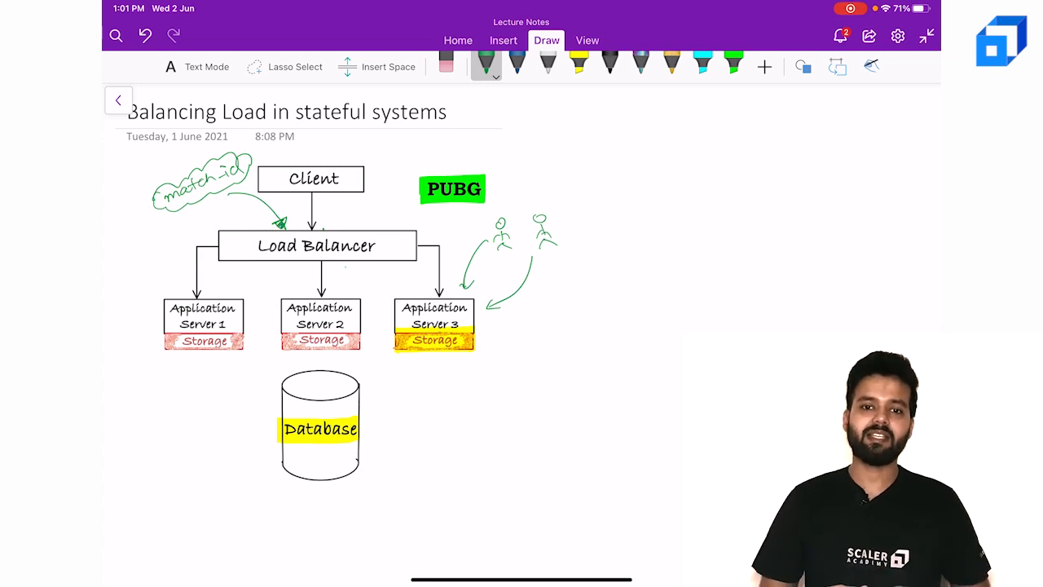
Highlight the Load Balancer label in yellow.
{"action": "left_click", "coordinate": [578, 66]}
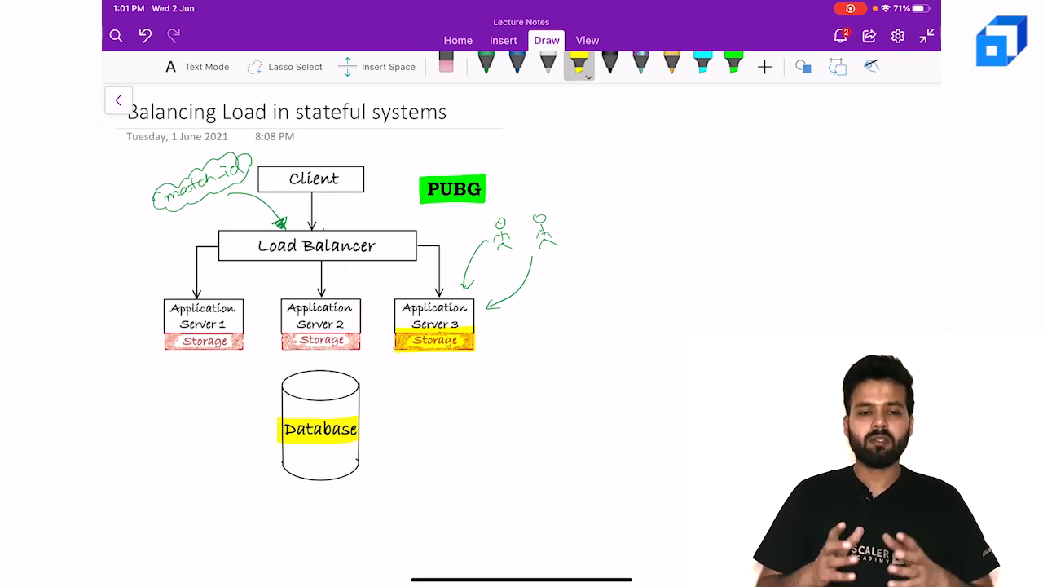
{"action": "left_click_drag", "start_coordinate": [257, 246], "coordinate": [296, 246]}
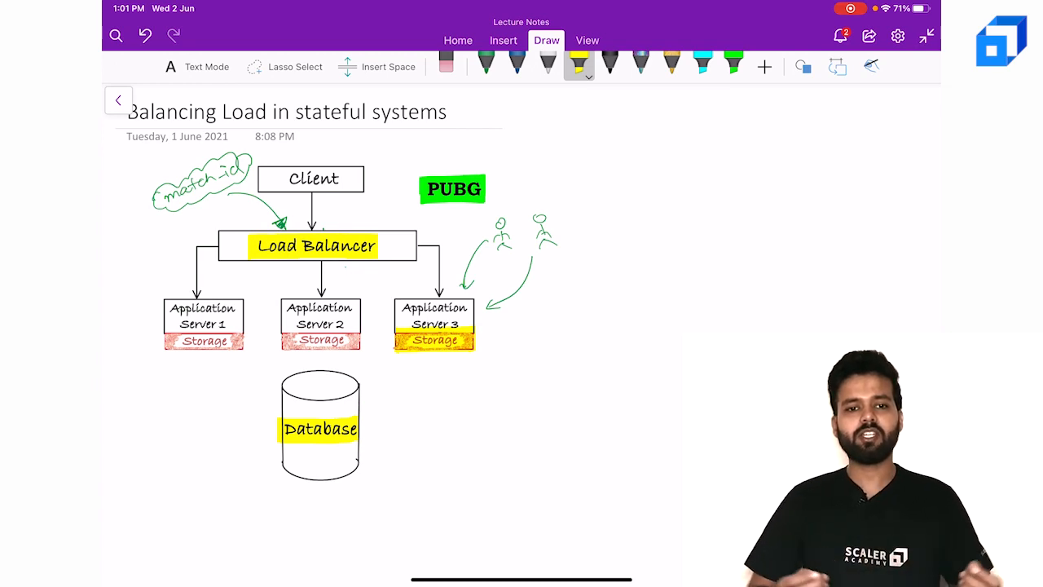
{"action": "left_click", "coordinate": [486, 65]}
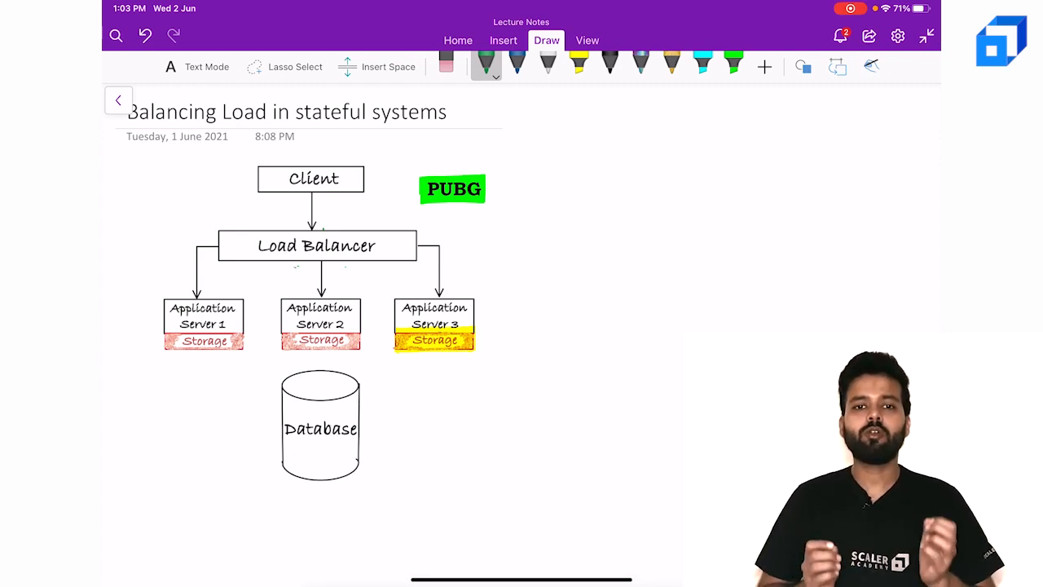
{"action": "left_click_drag", "start_coordinate": [297, 269], "coordinate": [233, 289]}
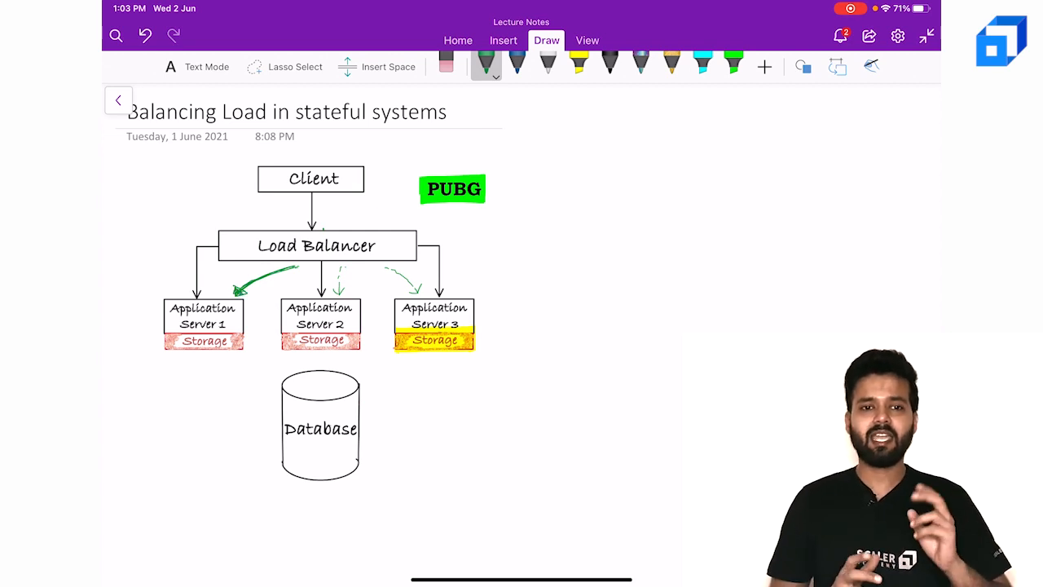
{"action": "left_click_drag", "start_coordinate": [201, 359], "coordinate": [201, 375]}
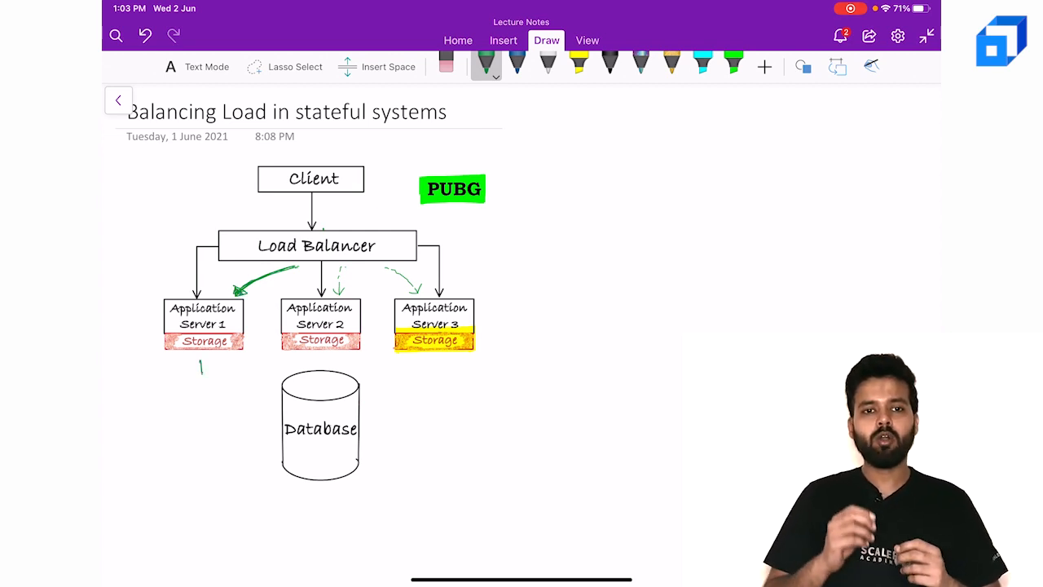
{"action": "left_click_drag", "start_coordinate": [202, 364], "coordinate": [220, 391]}
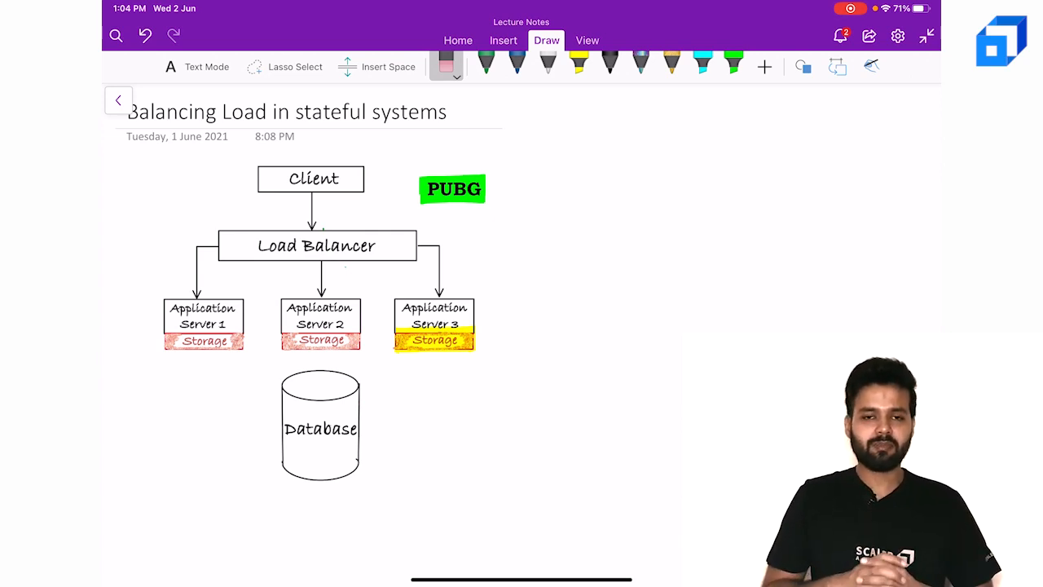
Handwrite the formula match_id % N = server_id in green ink.
{"action": "left_click", "coordinate": [195, 66]}
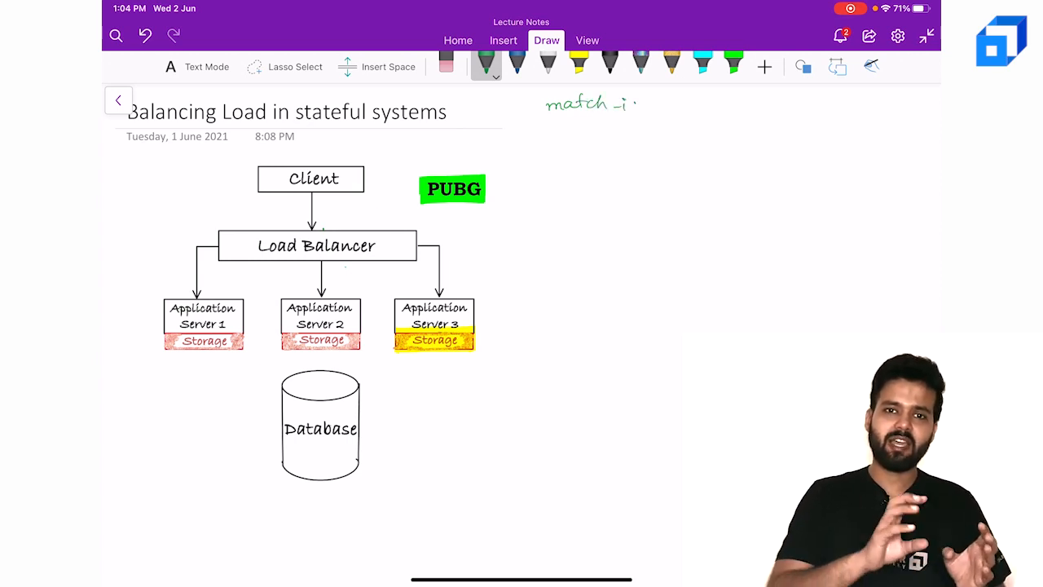
{"action": "type", "text": "d %"}
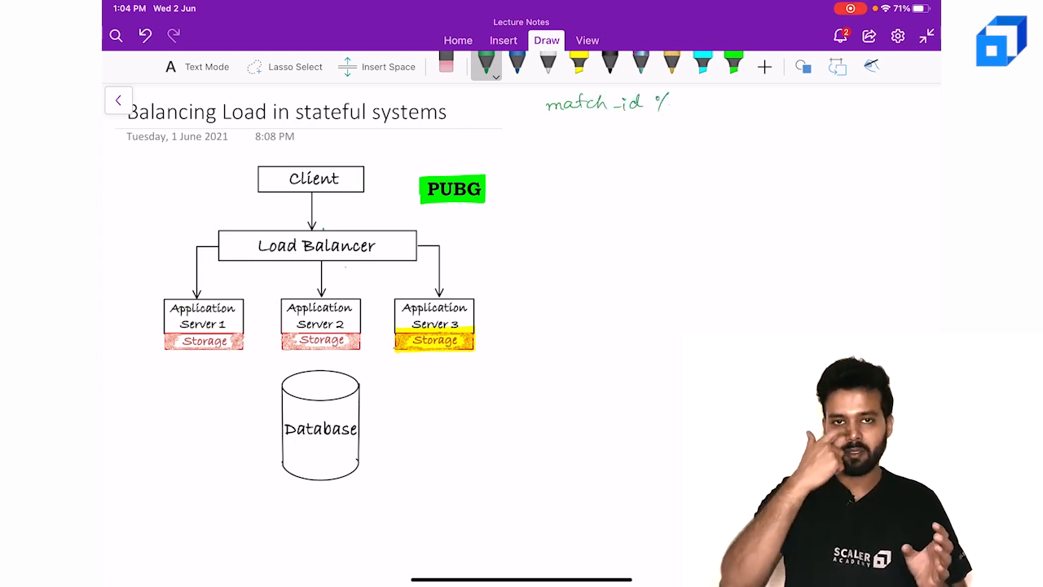
{"action": "type", "text": "N ="}
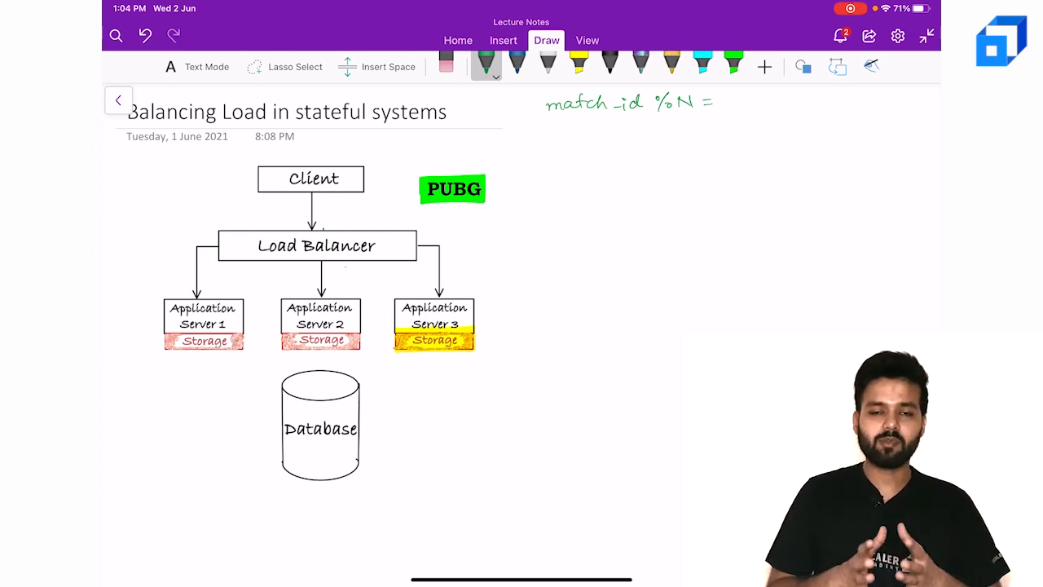
{"action": "type", "text": "se"}
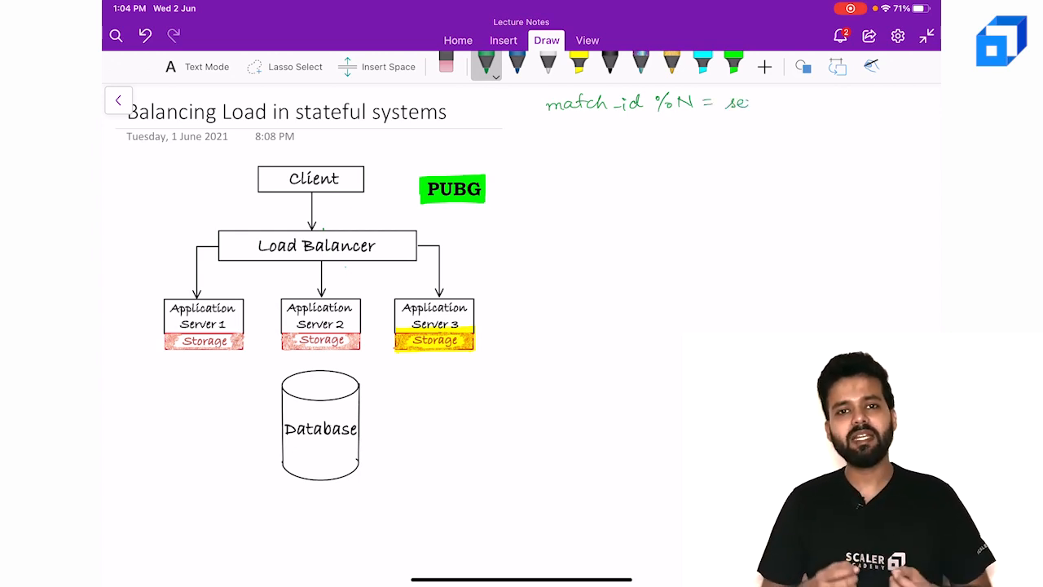
{"action": "type", "text": "server."}
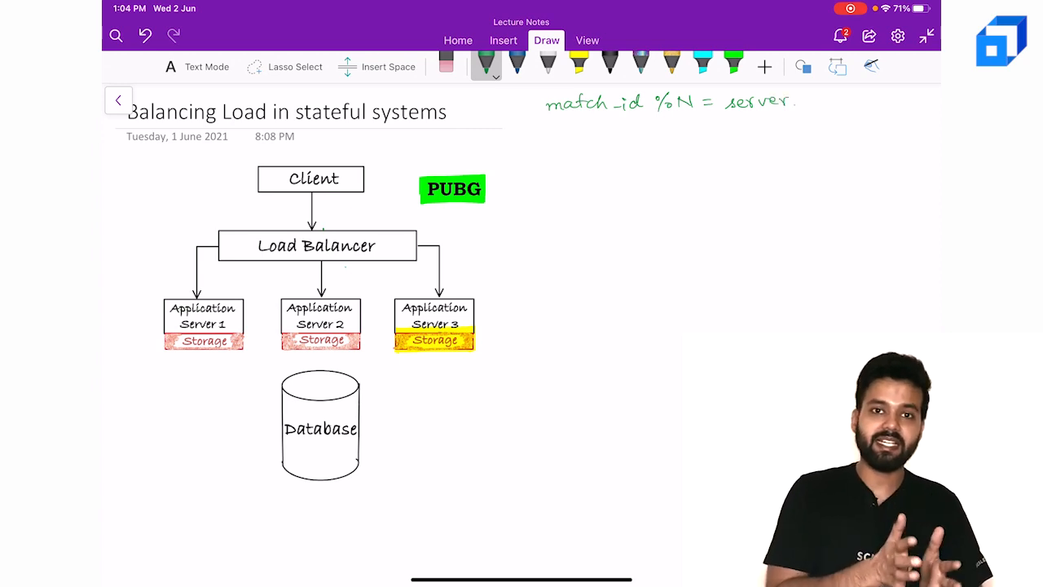
{"action": "type", "text": "_id"}
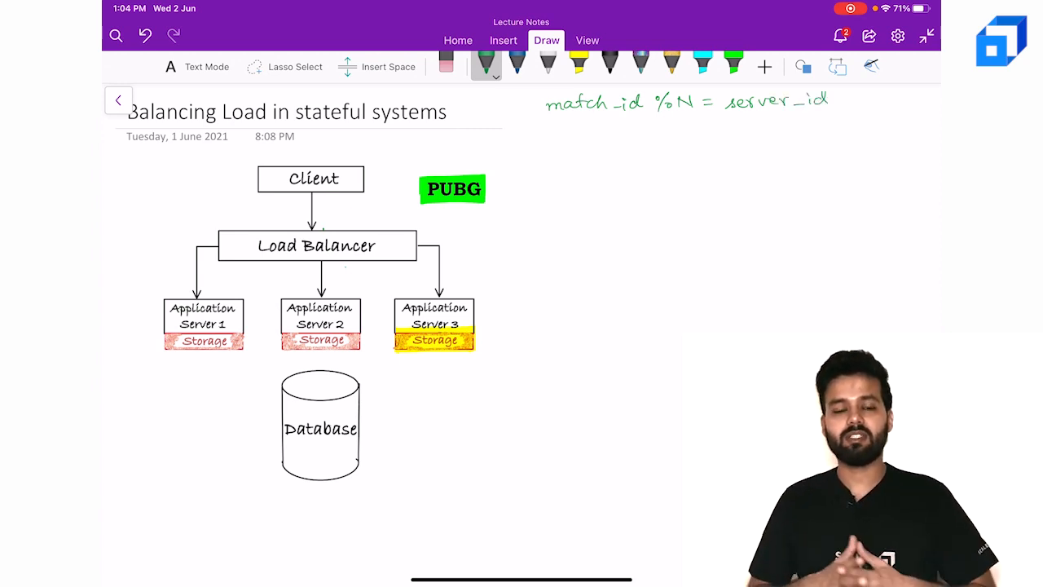
{"action": "left_click", "coordinate": [578, 61]}
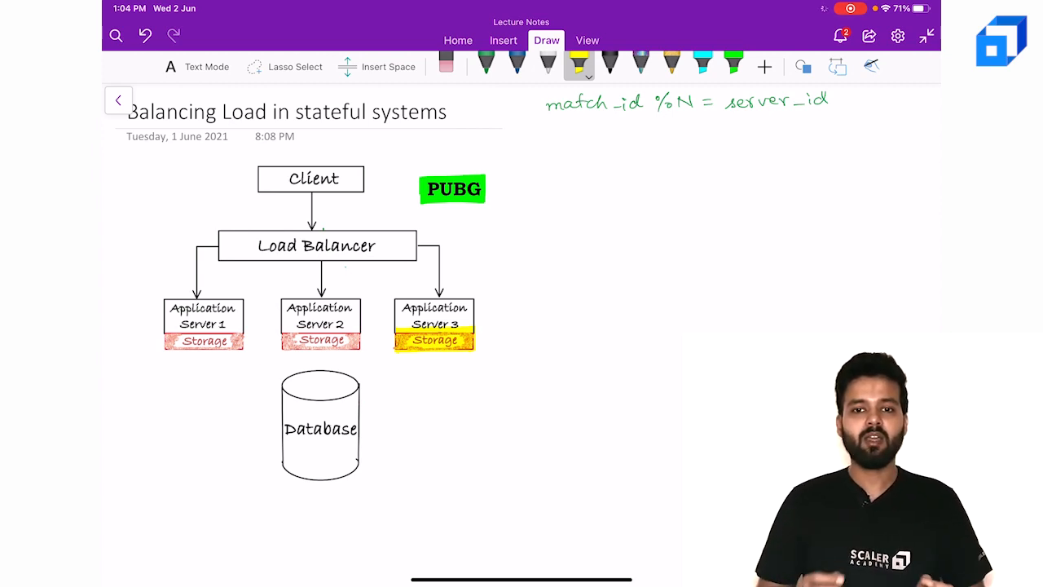
{"action": "left_click", "coordinate": [486, 65]}
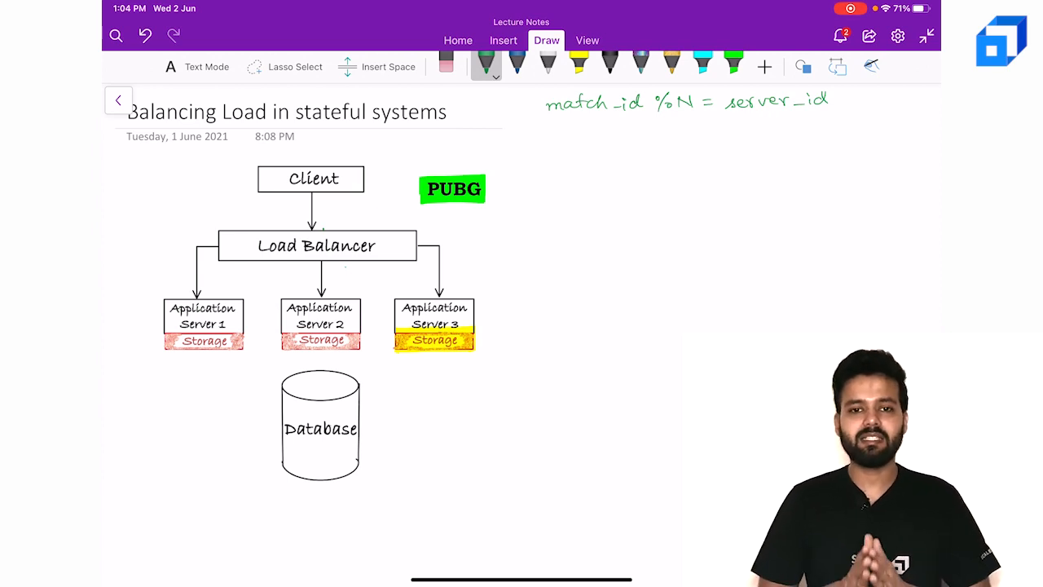
Write N = 3 with the first results: 11 % 3 = 2 and 42 % 3 = 0.
{"action": "left_click", "coordinate": [544, 136]}
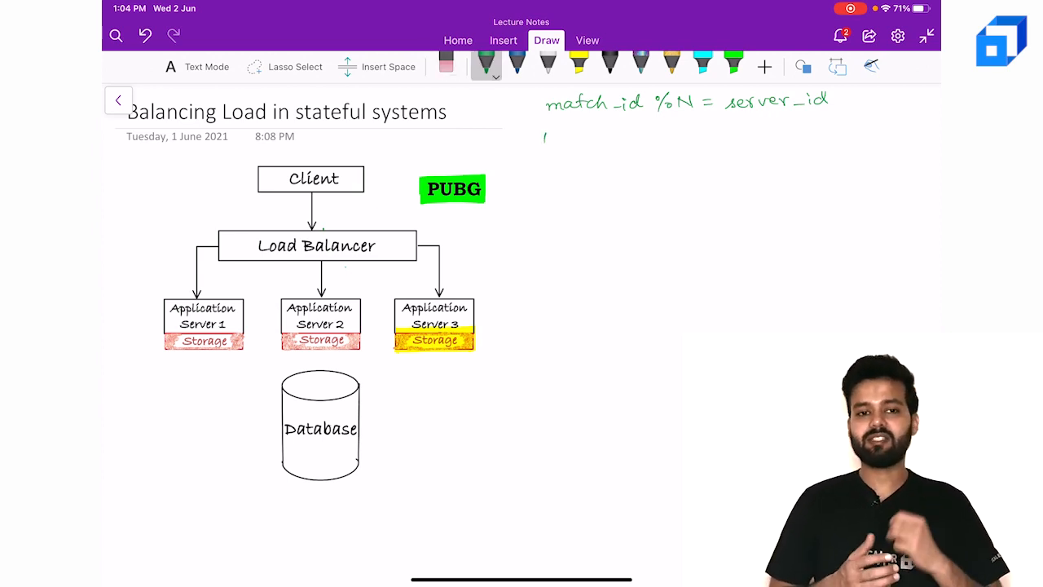
{"action": "type", "text": "N = 3"}
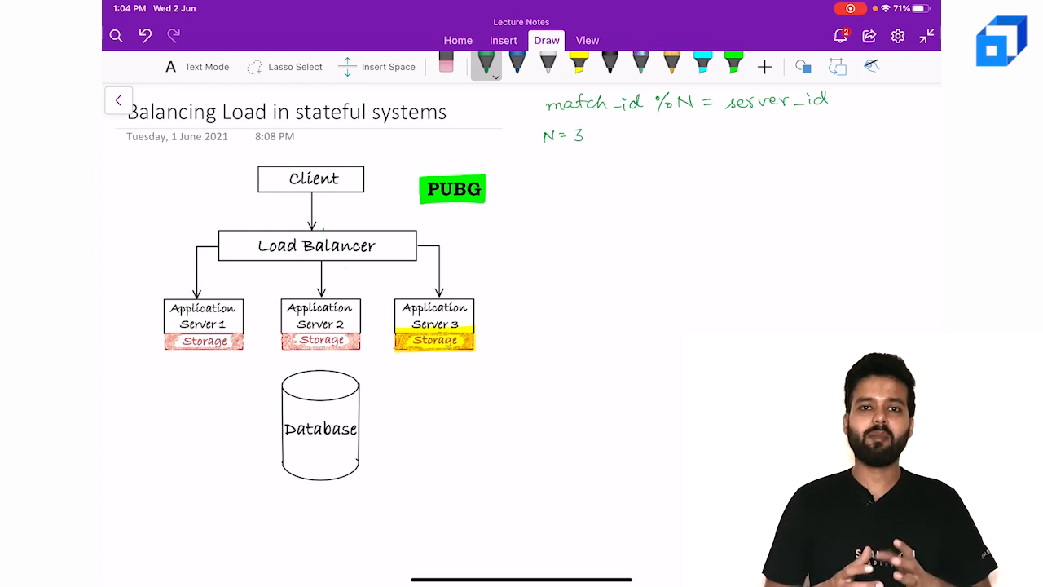
{"action": "type", "text": "11 %?"}
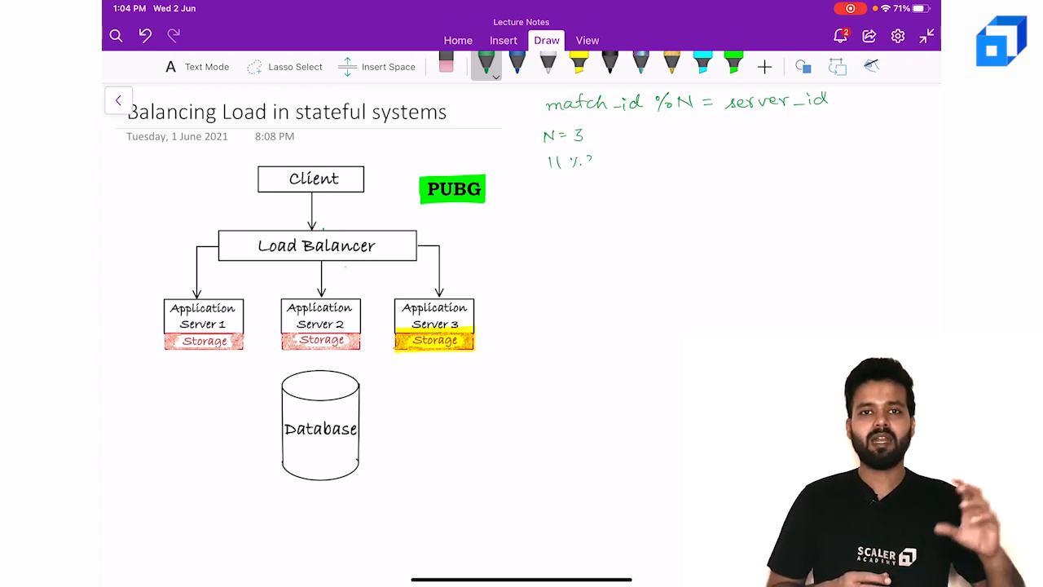
{"action": "type", "text": "=2"}
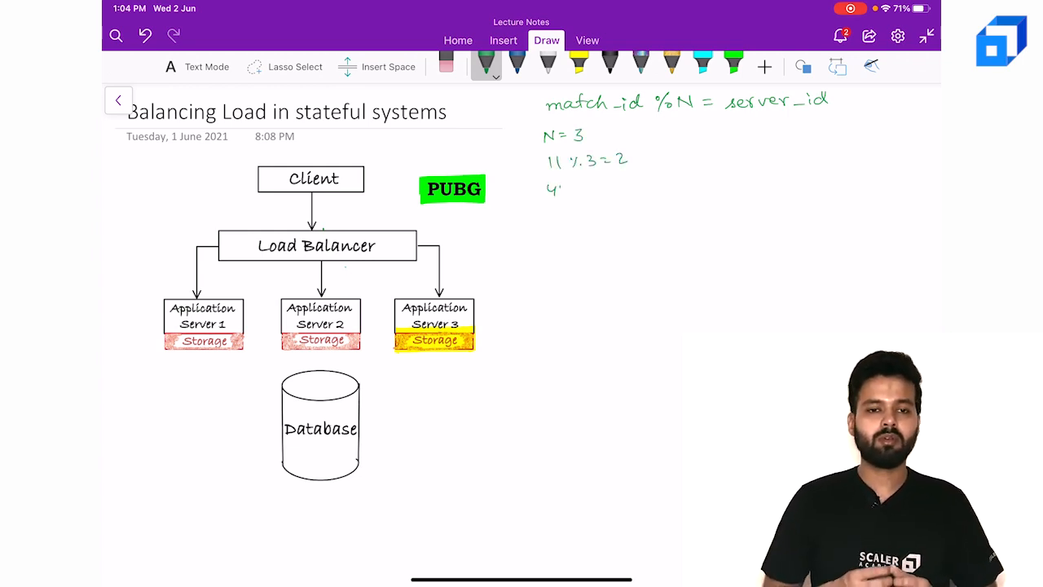
{"action": "type", "text": "42 % 3="}
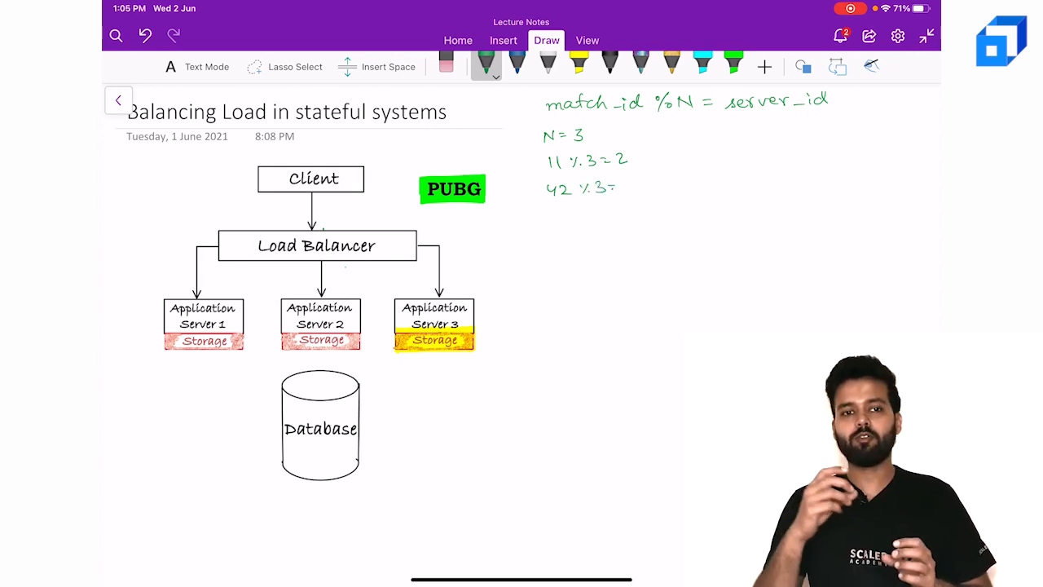
{"action": "type", "text": "=0"}
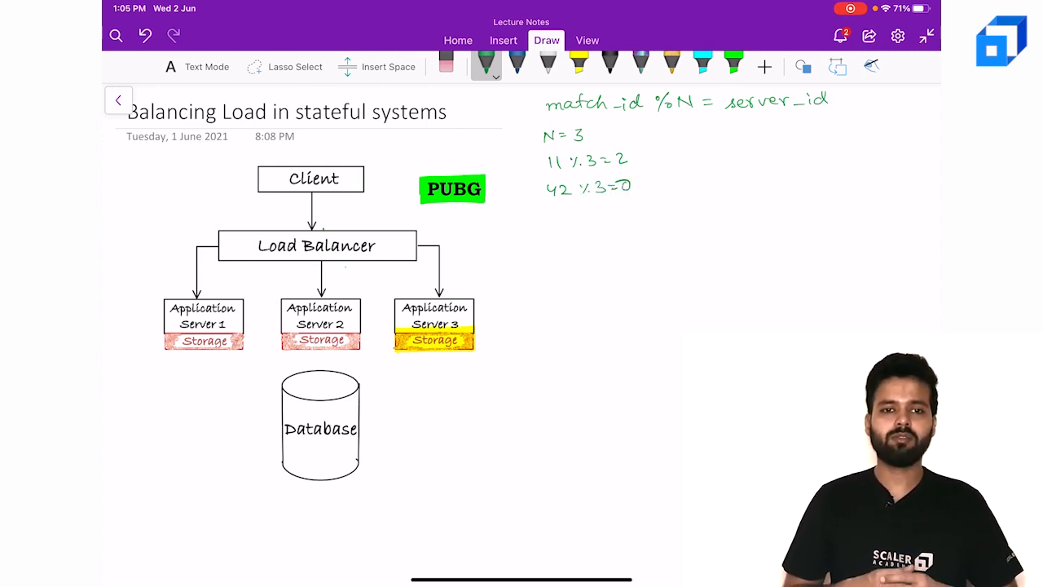
{"action": "type", "text": "3"}
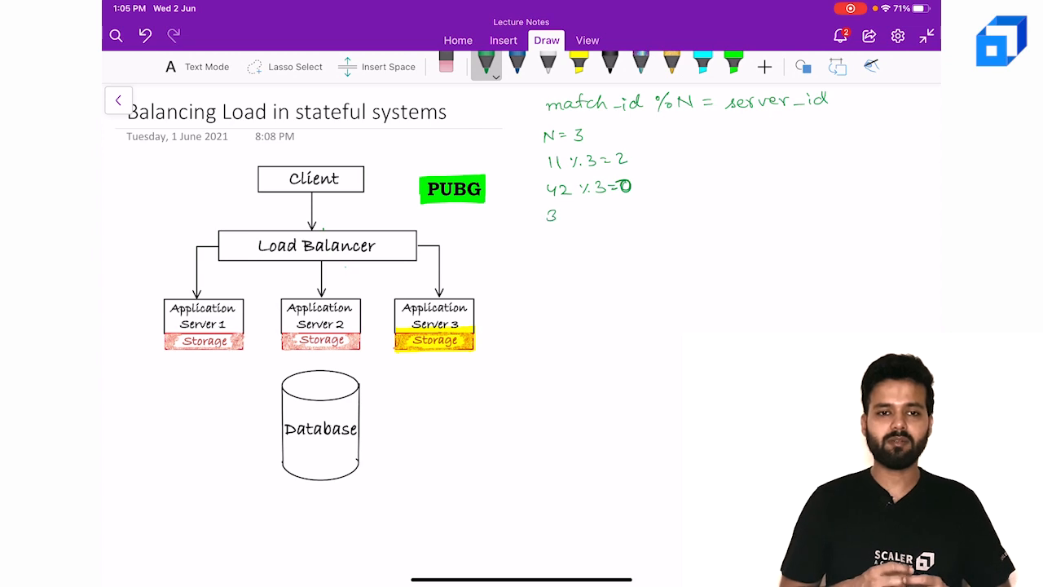
Add 34 % 3 = 1, 53 % 3 = 1, 63 % 3 = 0, then draw a divider.
{"action": "type", "text": "34 % 3 ="}
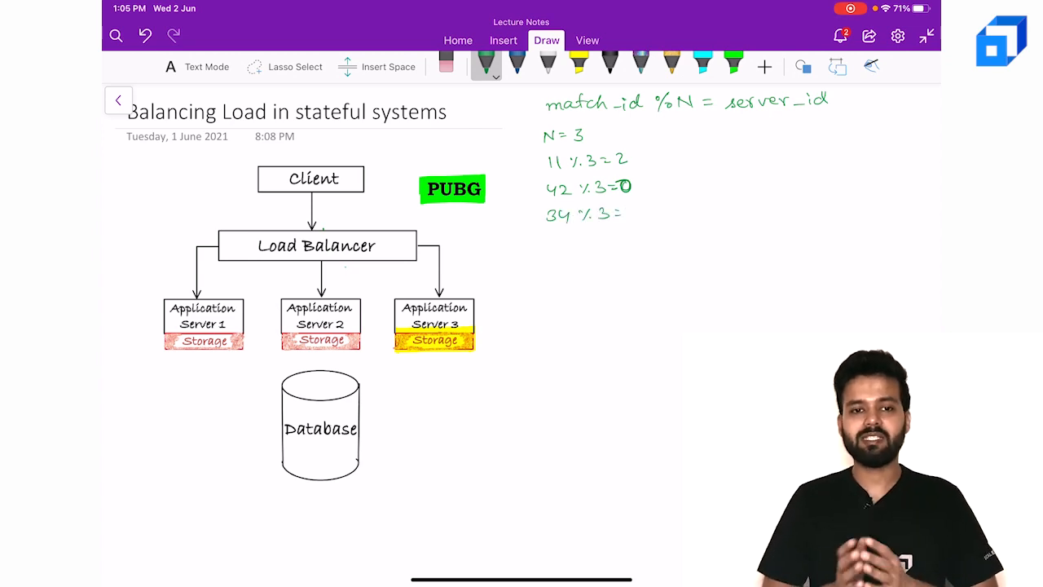
{"action": "type", "text": "1"}
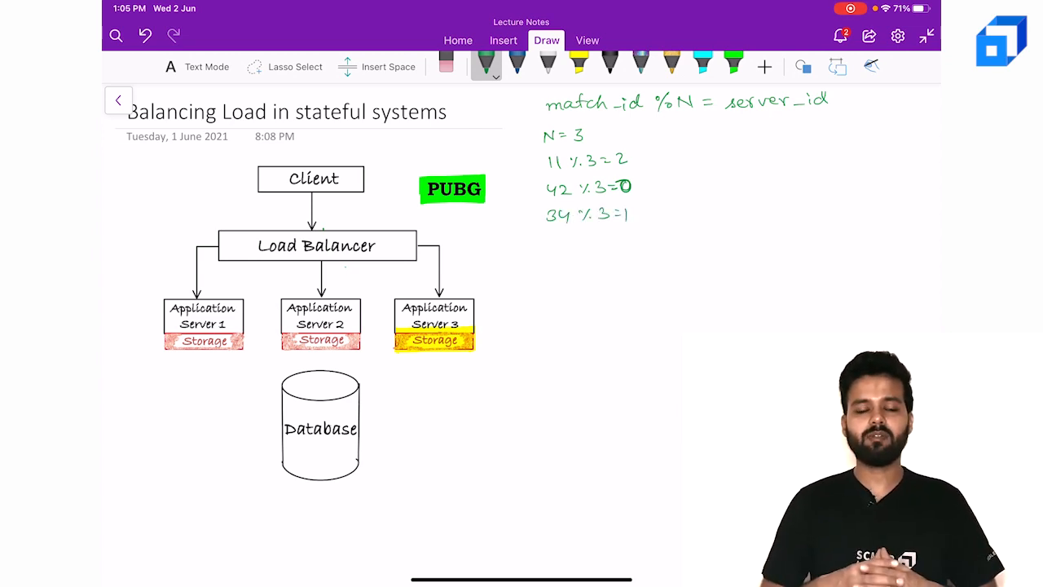
{"action": "type", "text": "53 %"}
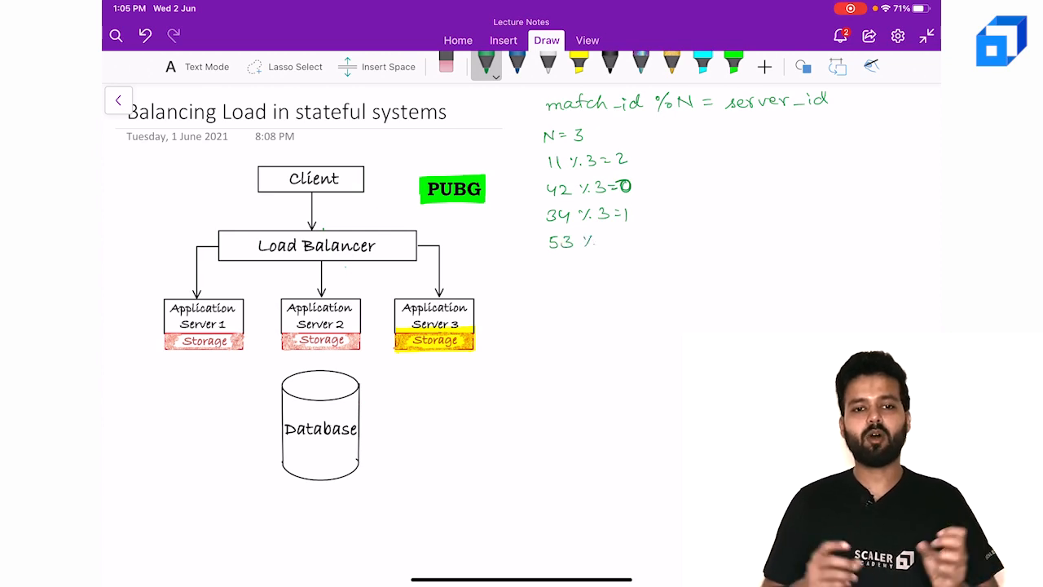
{"action": "type", "text": "=1"}
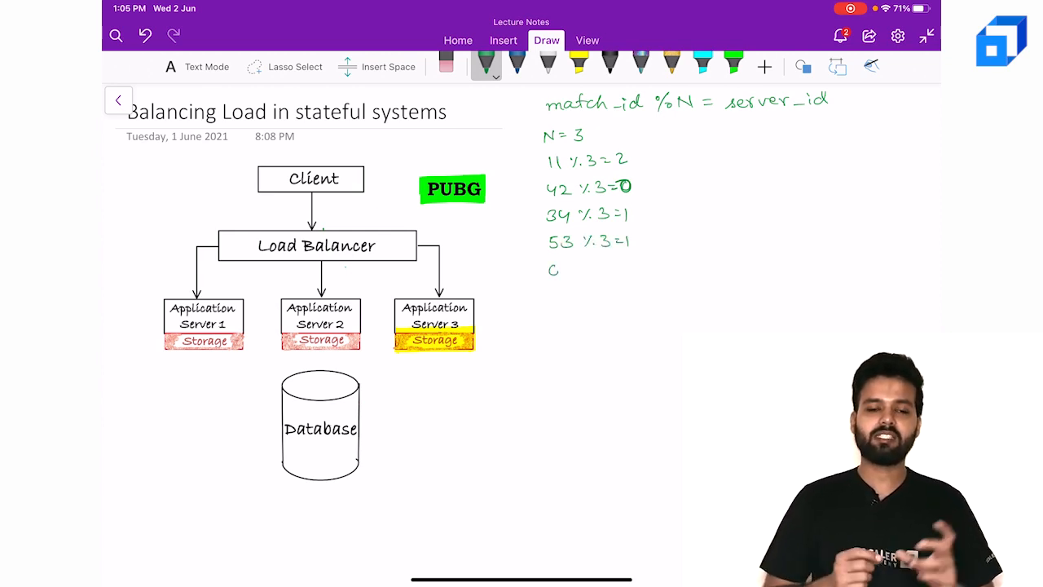
{"action": "type", "text": "63 % 3"}
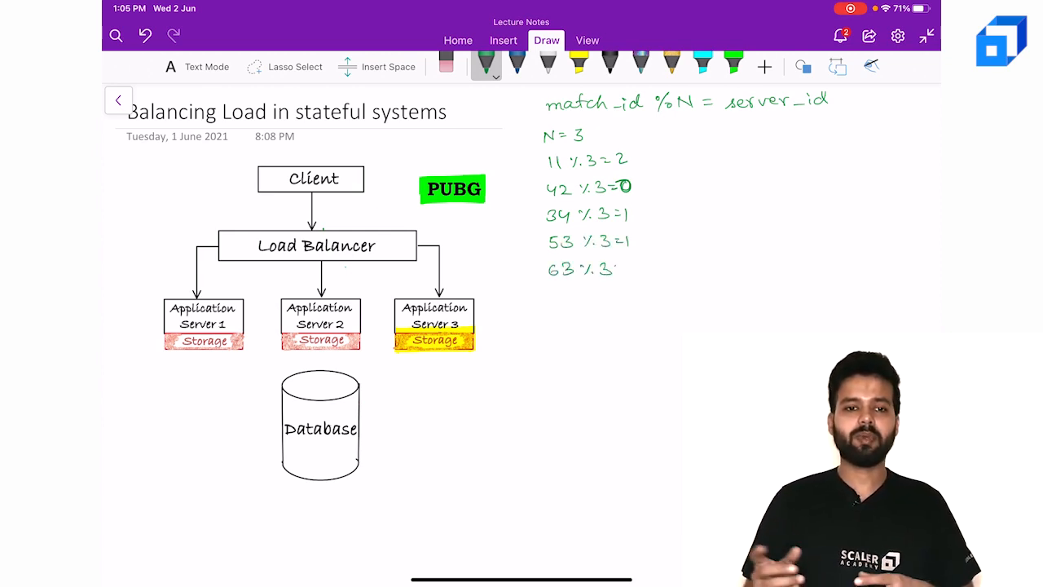
{"action": "type", "text": "=0"}
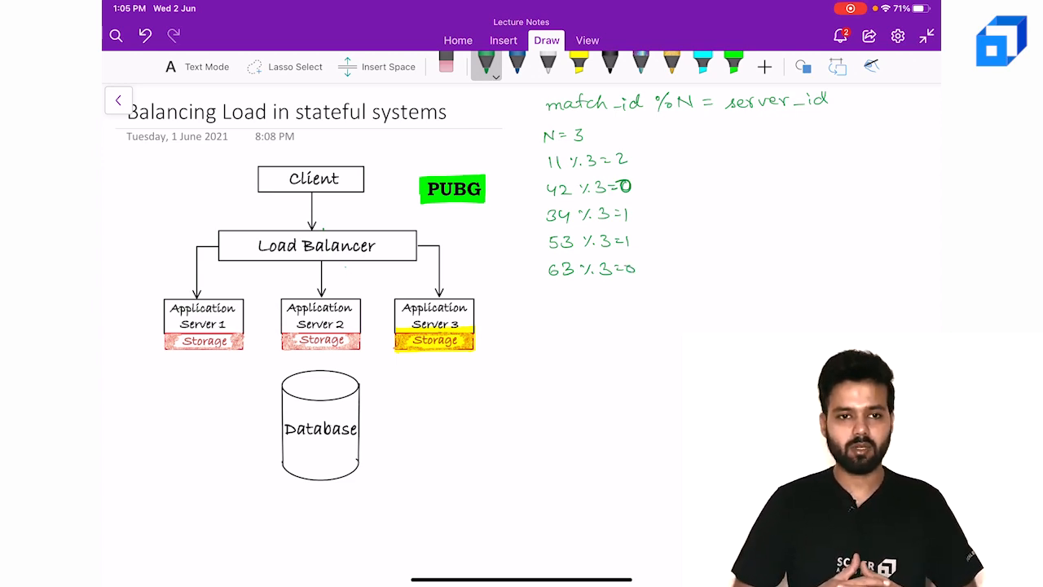
{"action": "left_click_drag", "start_coordinate": [656, 122], "coordinate": [658, 277]}
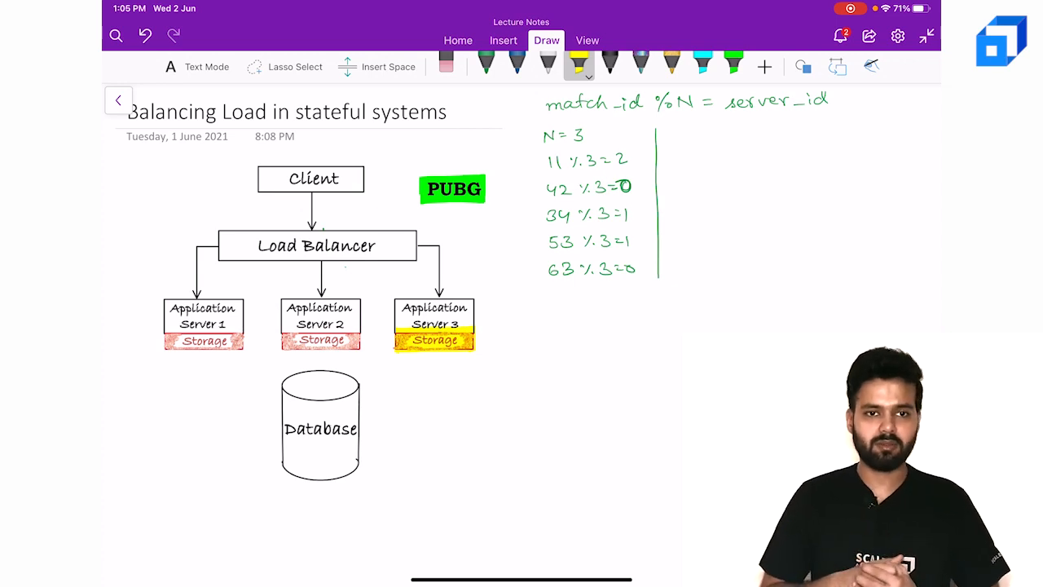
Handwrite the N = 4 column: 11, 42, 34, 53 mod 4 give 3, 2, 2, 1.
{"action": "left_click", "coordinate": [485, 62]}
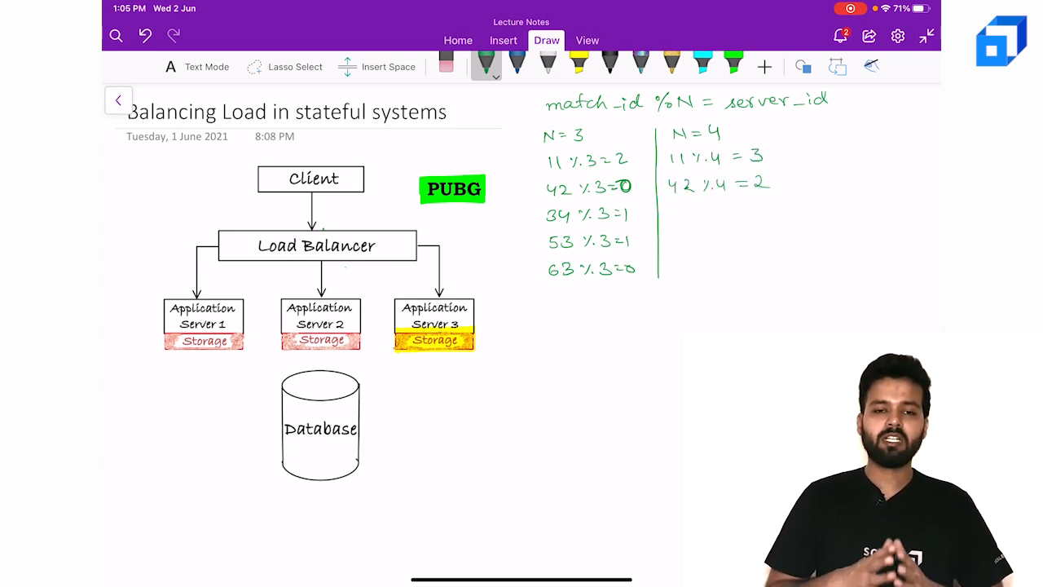
{"action": "type", "text": "34 % 4"}
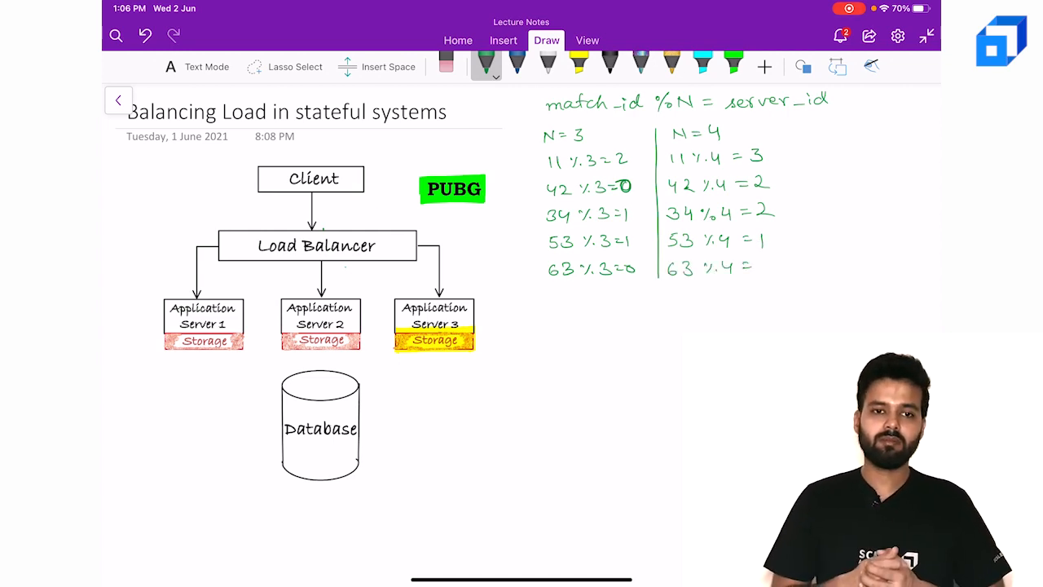
Finish 63 % 4 = 3, draw a divider for the N = 2 column, highlight 11 % 3 = 2.
{"action": "type", "text": "3"}
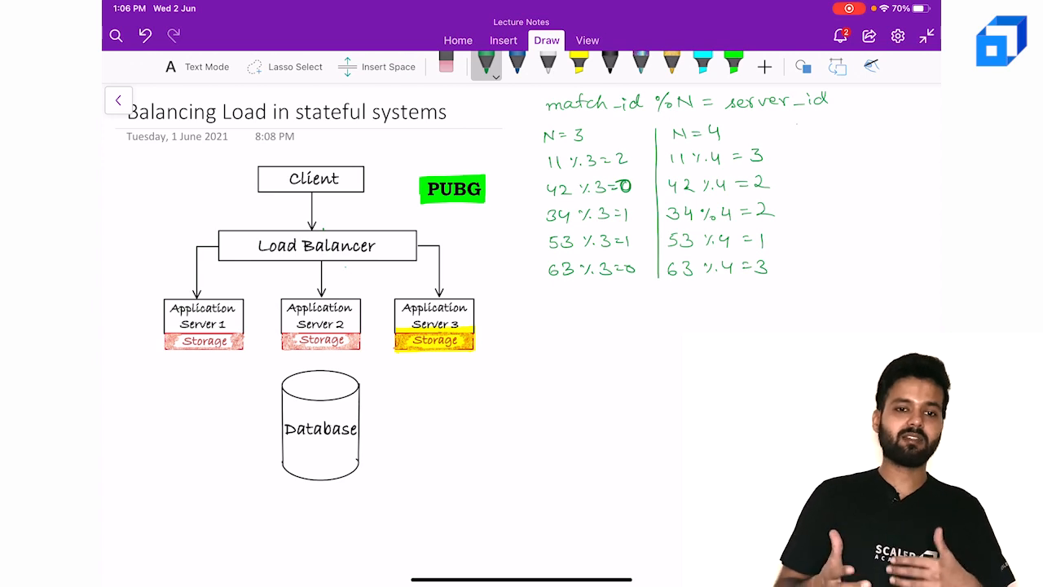
{"action": "left_click_drag", "start_coordinate": [799, 130], "coordinate": [798, 277]}
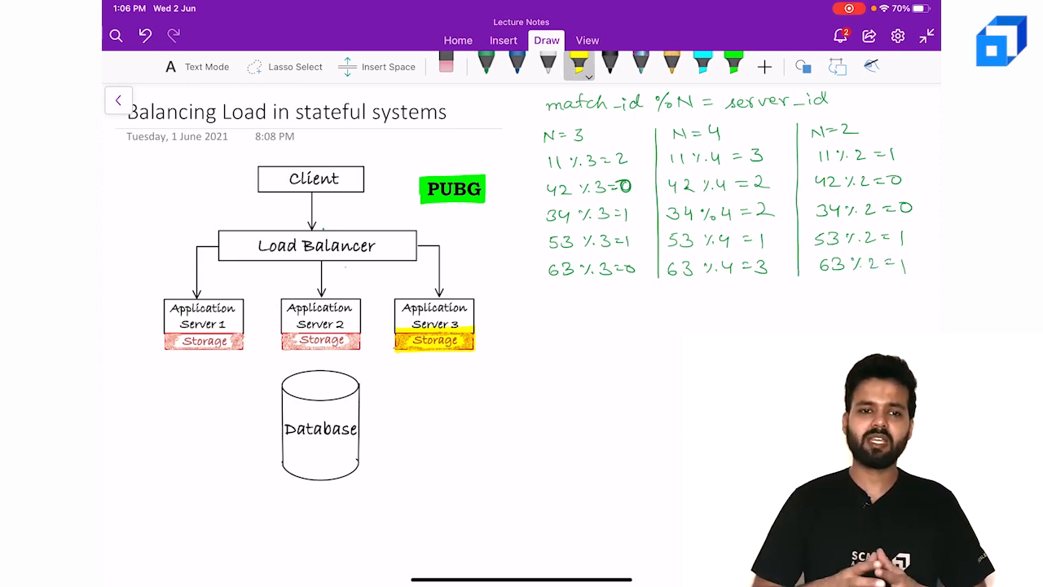
{"action": "left_click_drag", "start_coordinate": [546, 159], "coordinate": [631, 159]}
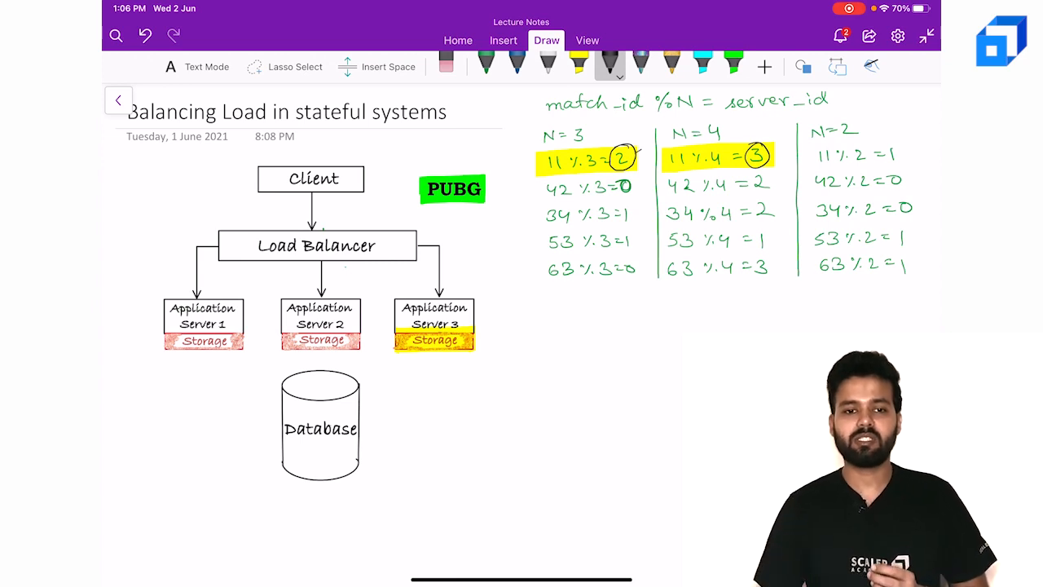
Highlight the 42 % 3 = 0 and 34 % 4 = 2 results in yellow.
{"action": "left_click_drag", "start_coordinate": [643, 163], "coordinate": [741, 143]}
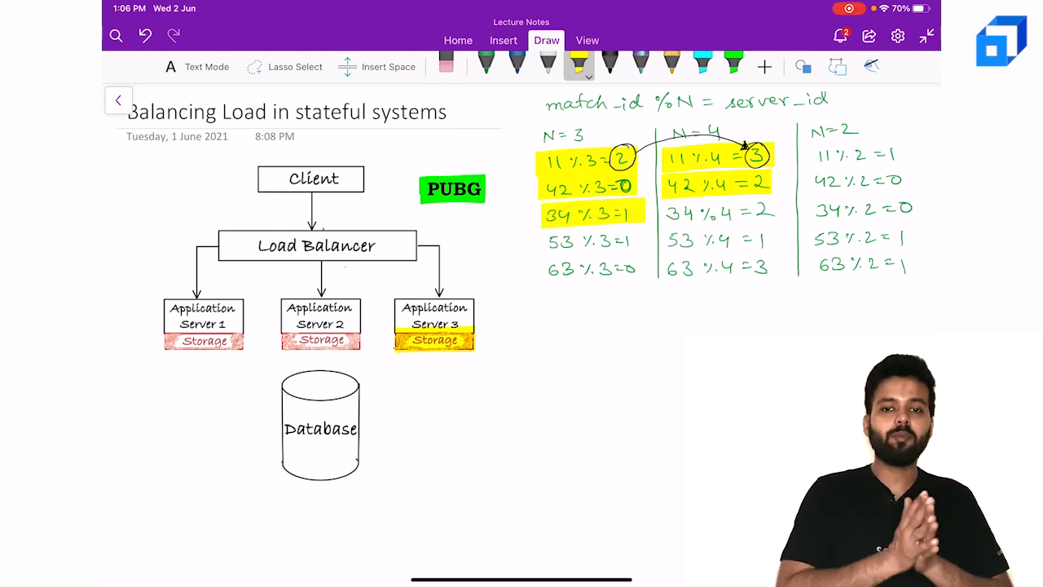
{"action": "left_click_drag", "start_coordinate": [668, 210], "coordinate": [769, 210]}
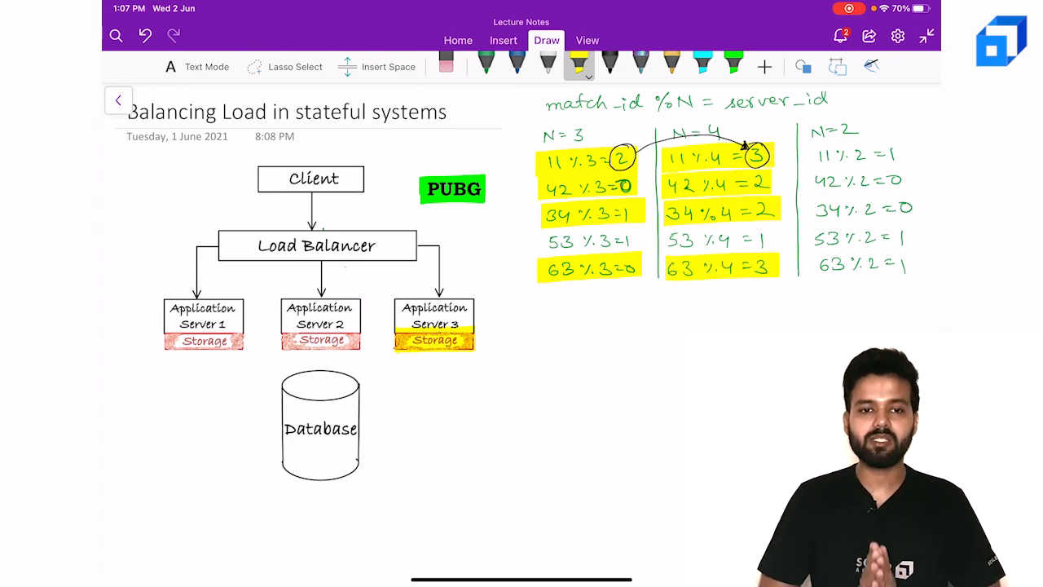
{"action": "left_click", "coordinate": [702, 63]}
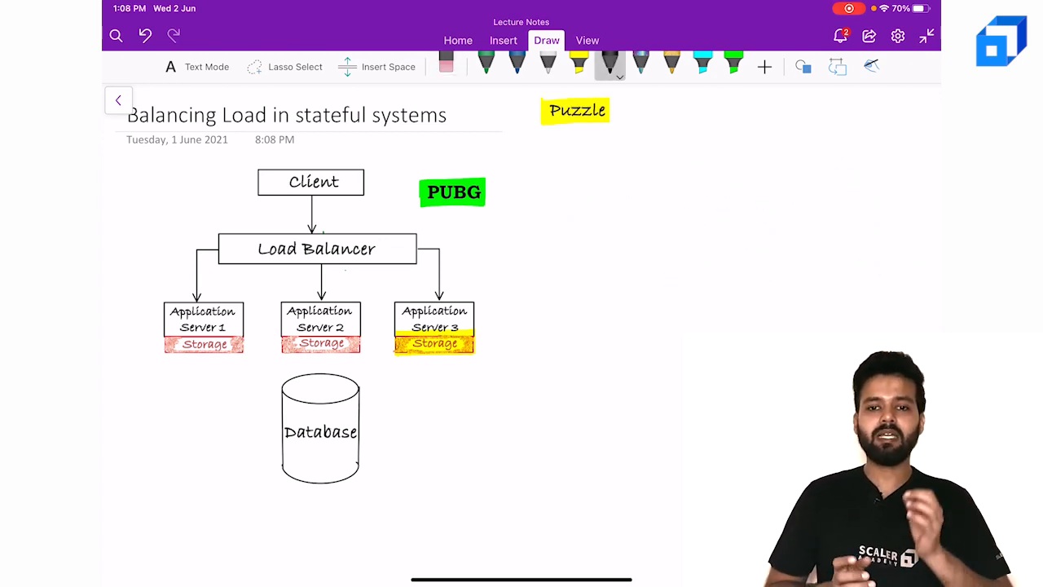
Write M: initial servers, N: final servers, and begin 'amount of data that will be'.
{"action": "left_click_drag", "start_coordinate": [562, 145], "coordinate": [586, 134]}
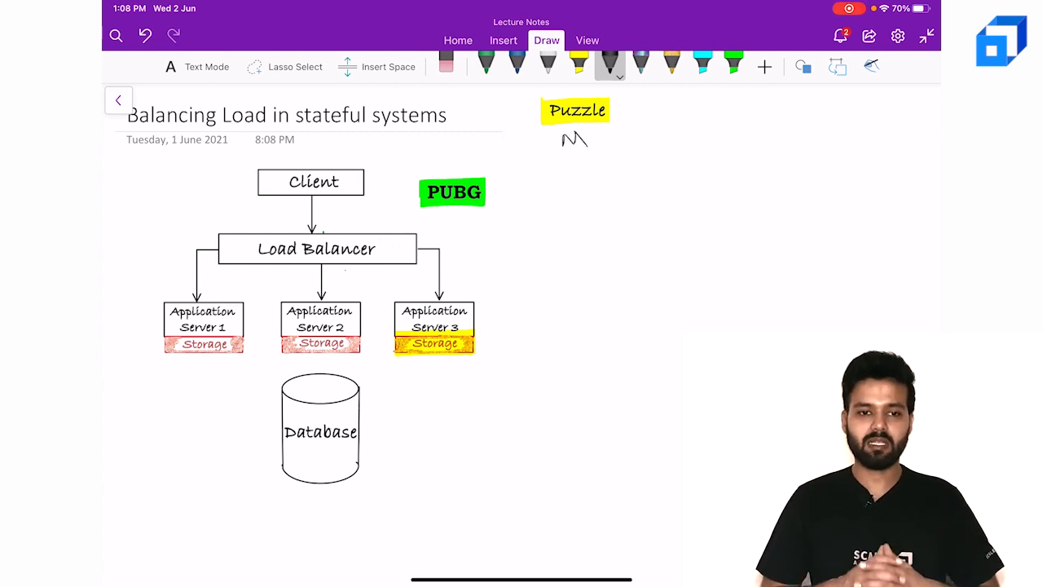
{"action": "left_click_drag", "start_coordinate": [566, 151], "coordinate": [582, 171]}
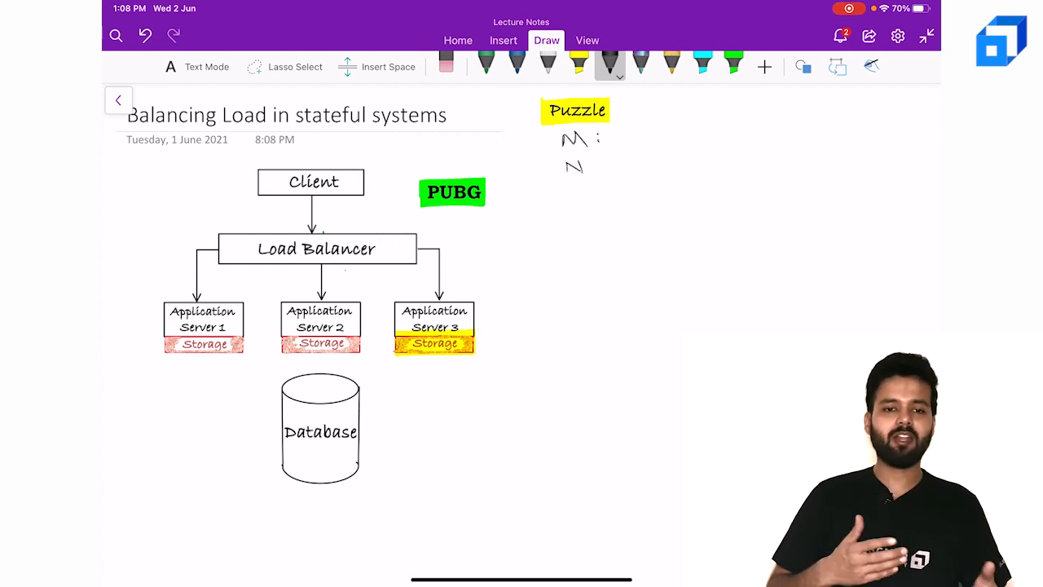
{"action": "type", "text": "initial"}
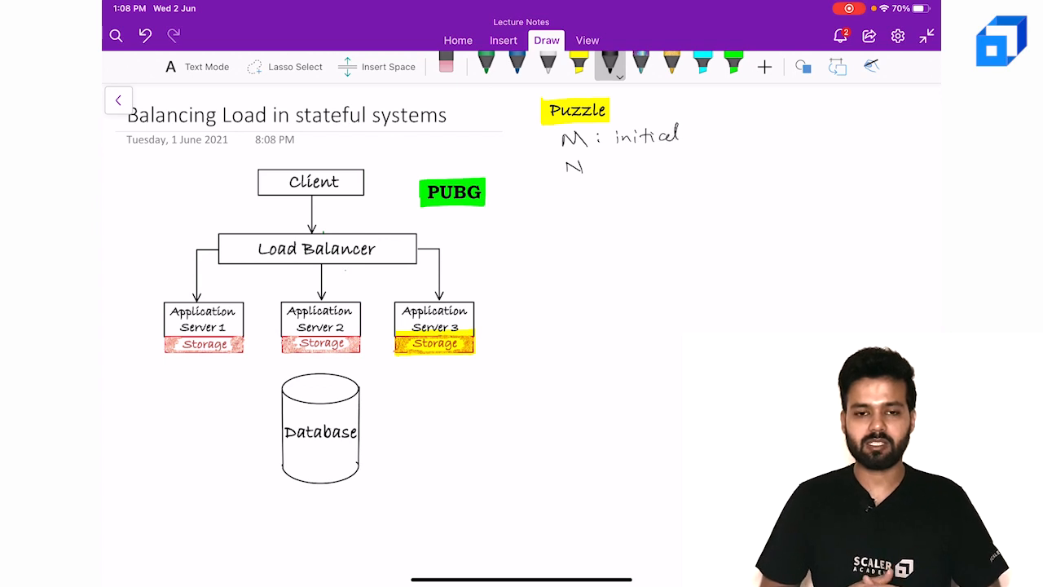
{"action": "type", "text": "servers"}
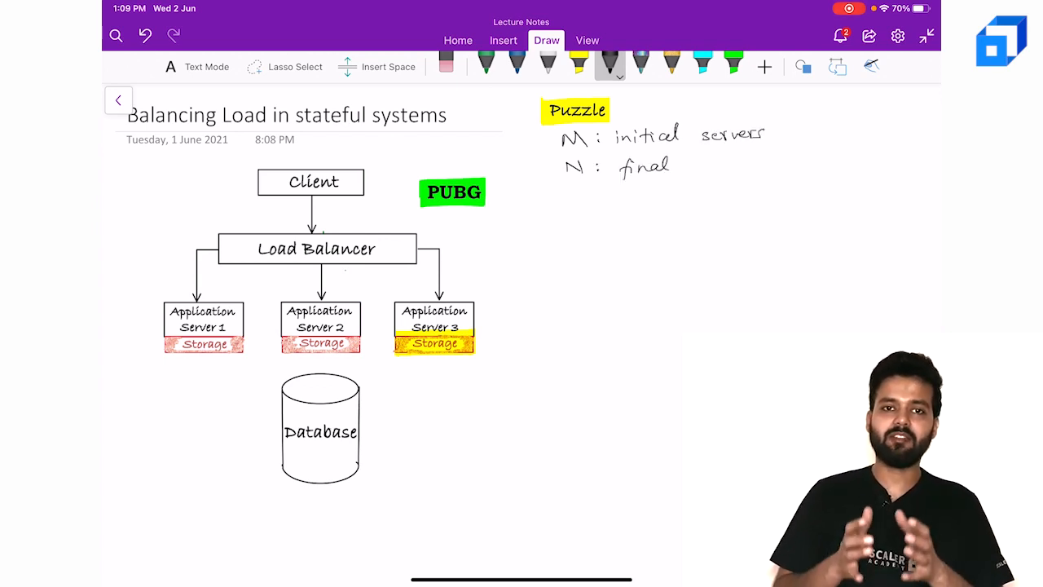
{"action": "type", "text": "servers"}
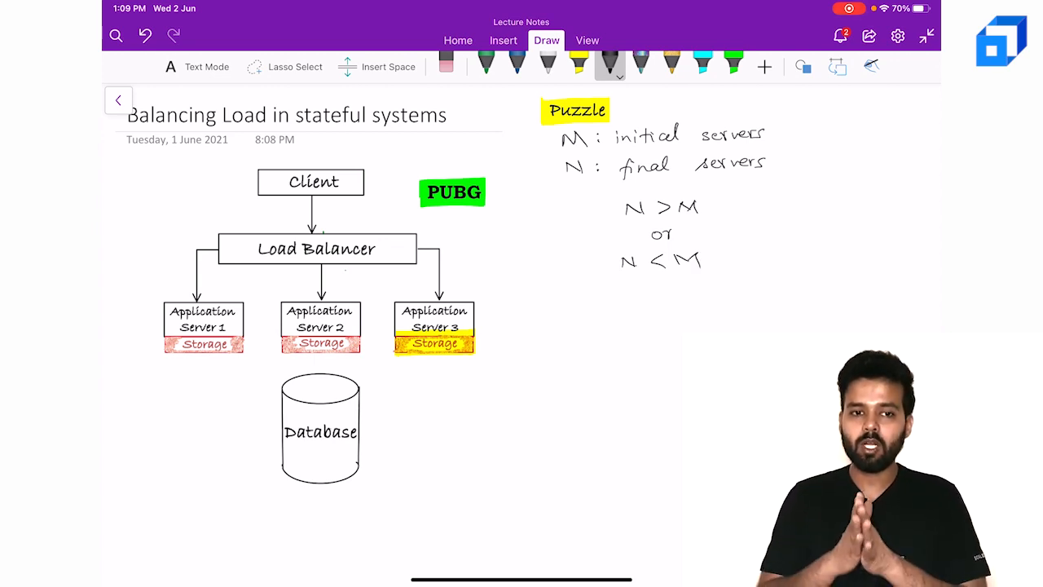
{"action": "type", "text": "amount of"}
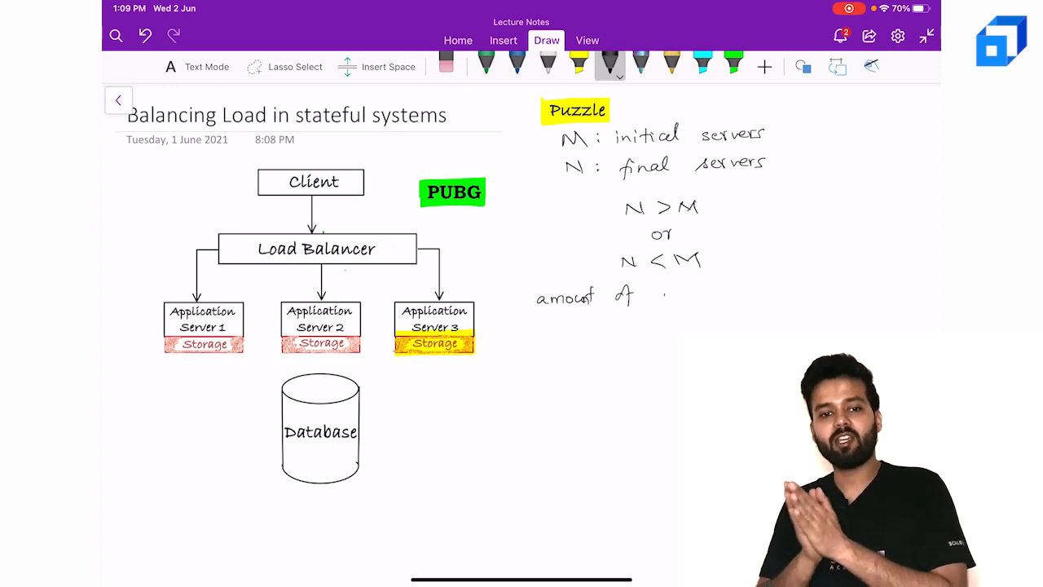
{"action": "type", "text": "data that will be"}
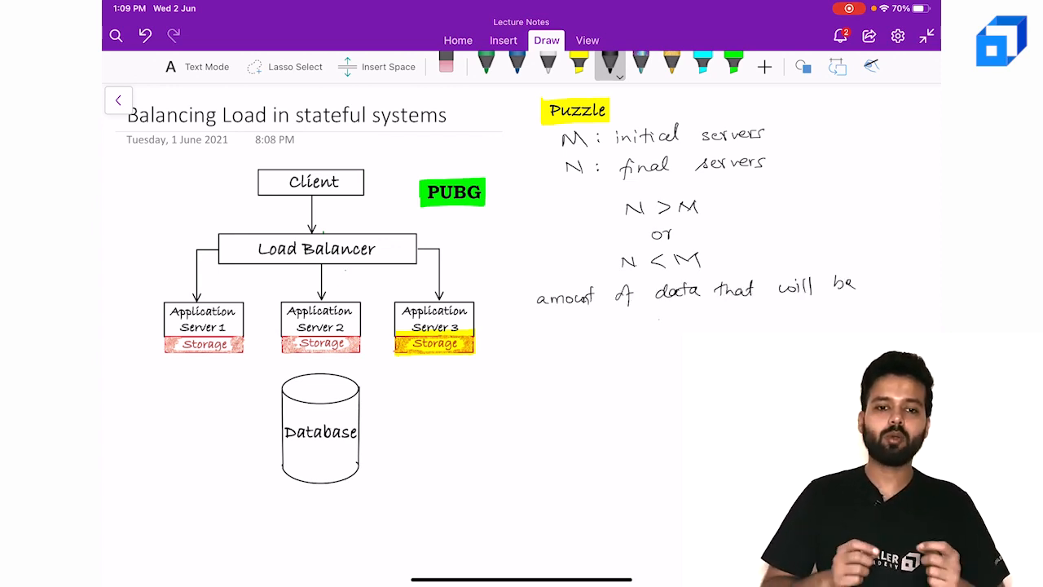